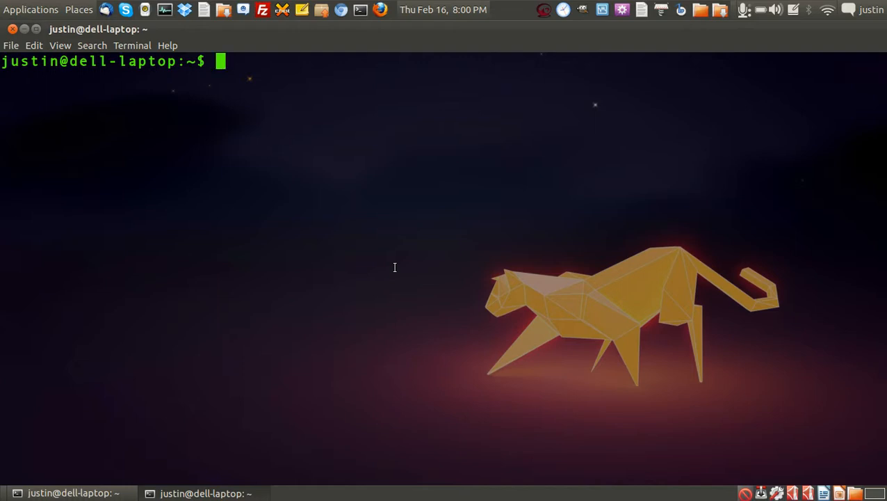
Change to /opt and list its contents: google, guildsoftware and ryzom
type("cd /opt")
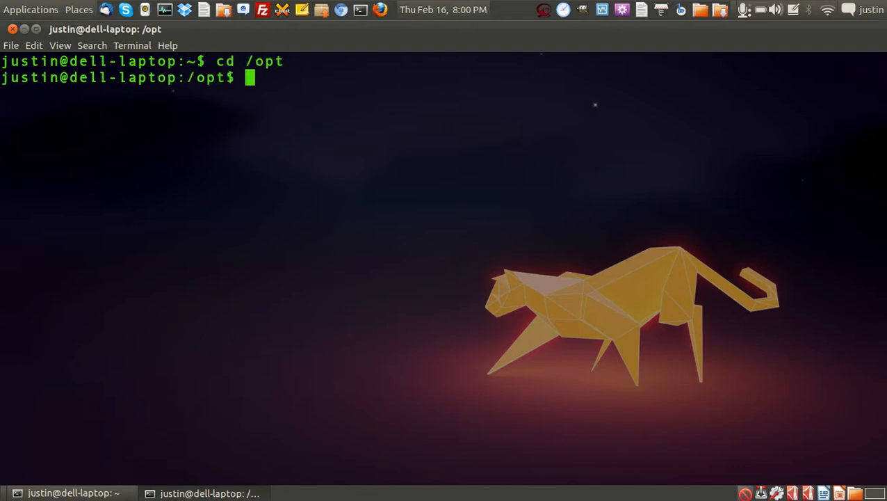
type("ls")
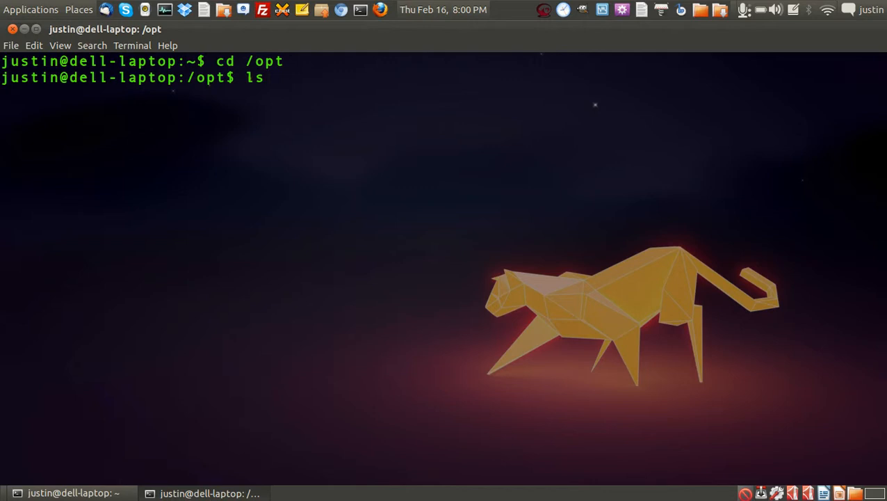
key("Return")
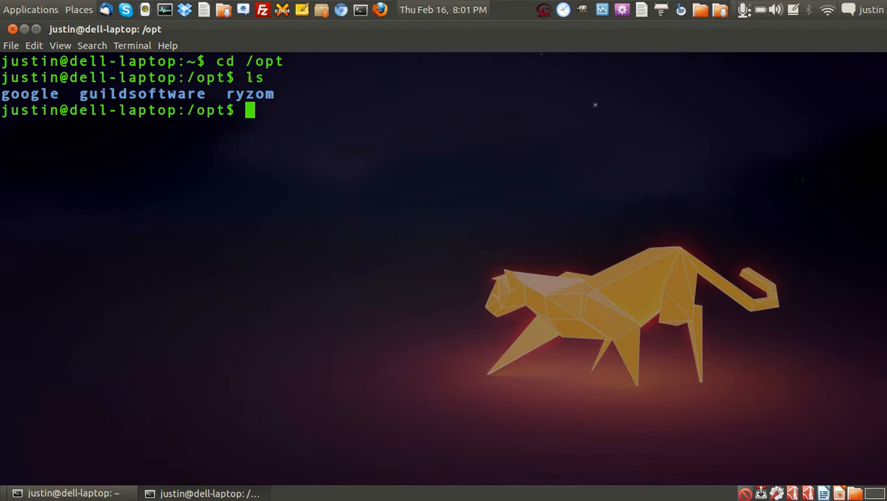
mouse_move(85, 153)
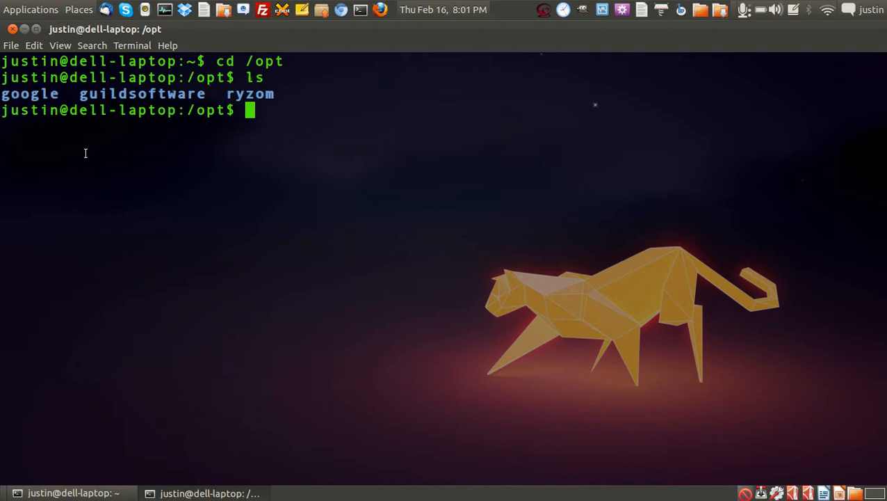
mouse_move(217, 227)
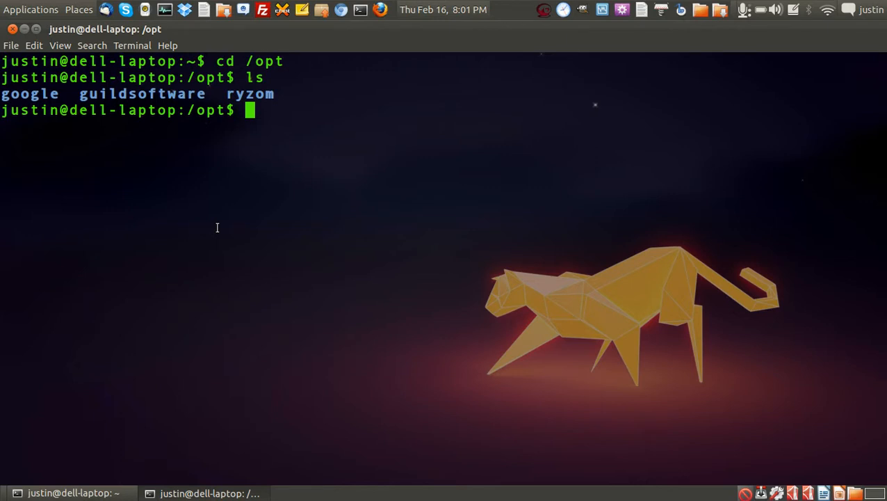
mouse_move(263, 181)
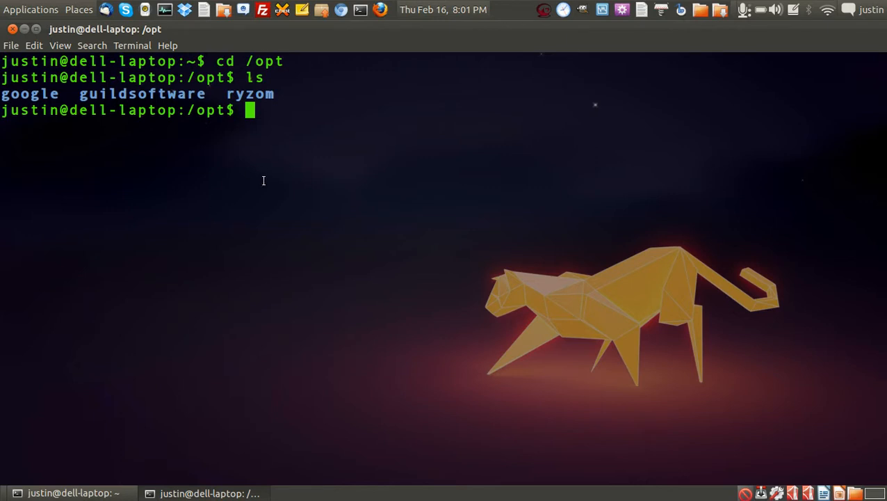
mouse_move(309, 171)
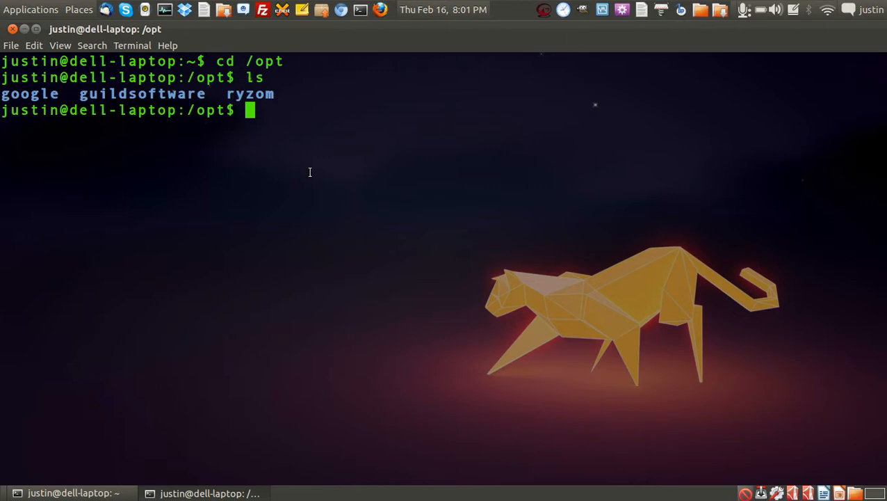
mouse_move(272, 180)
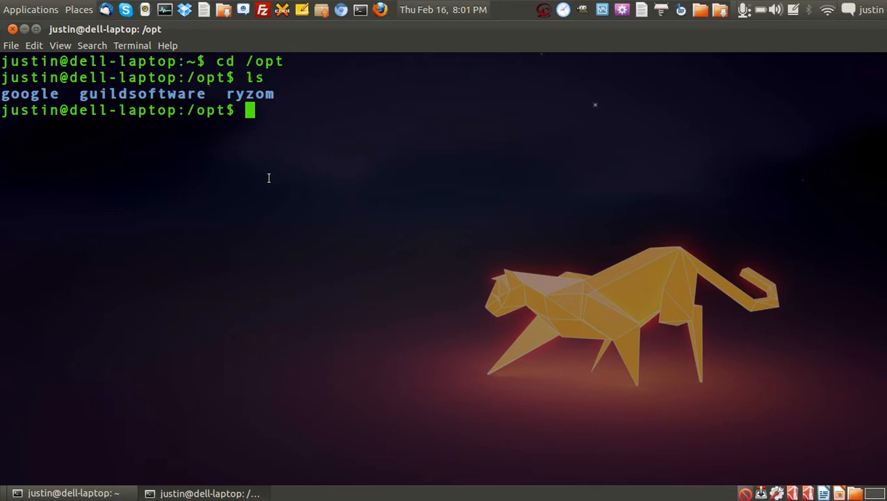
mouse_move(145, 111)
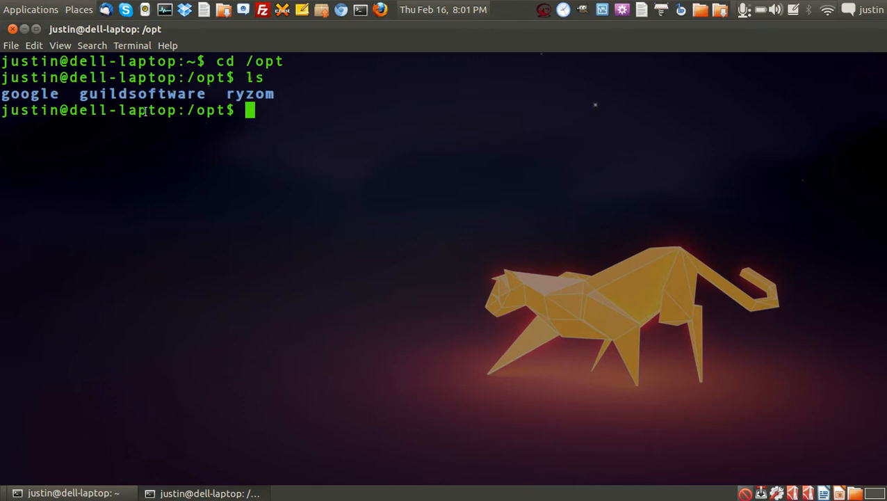
mouse_move(286, 109)
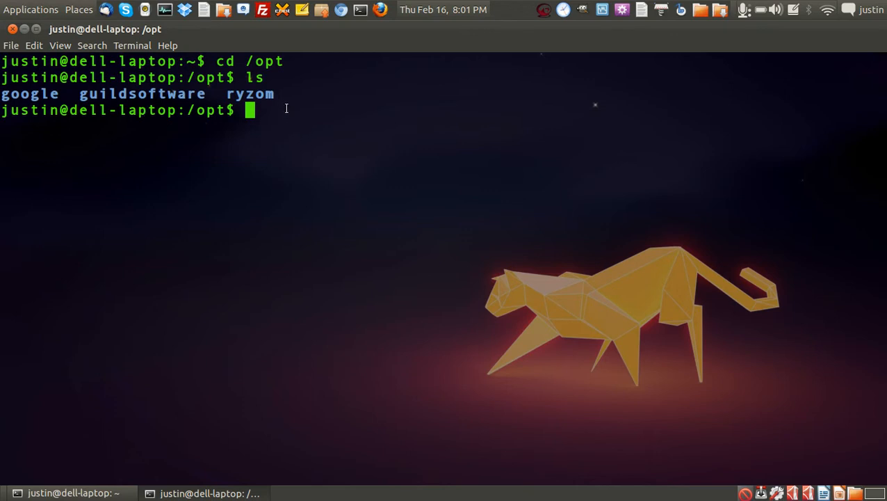
mouse_move(167, 159)
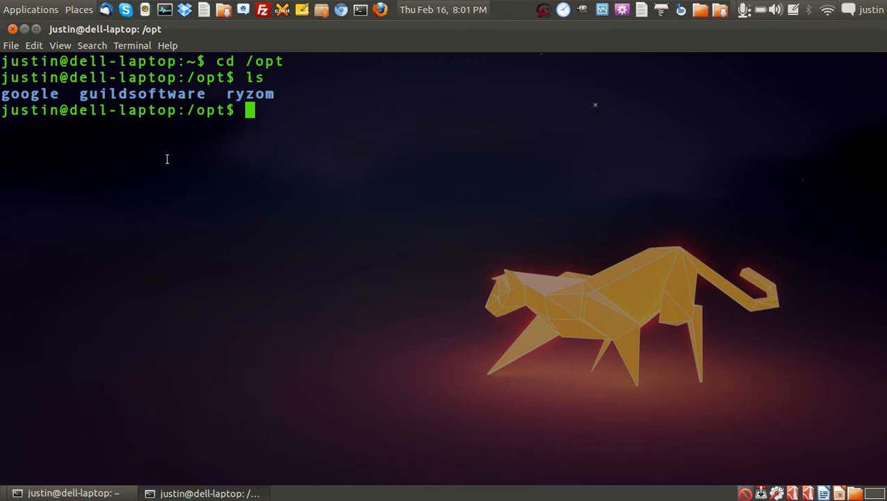
mouse_move(330, 484)
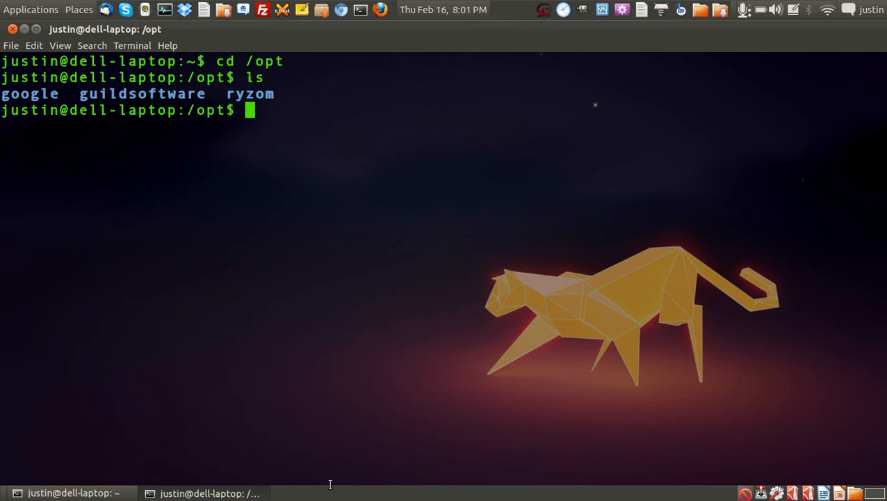
mouse_move(297, 173)
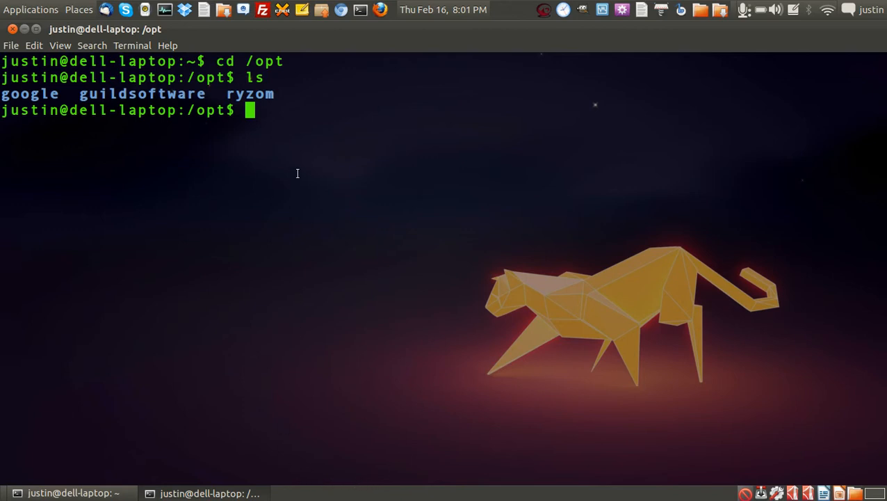
mouse_move(339, 141)
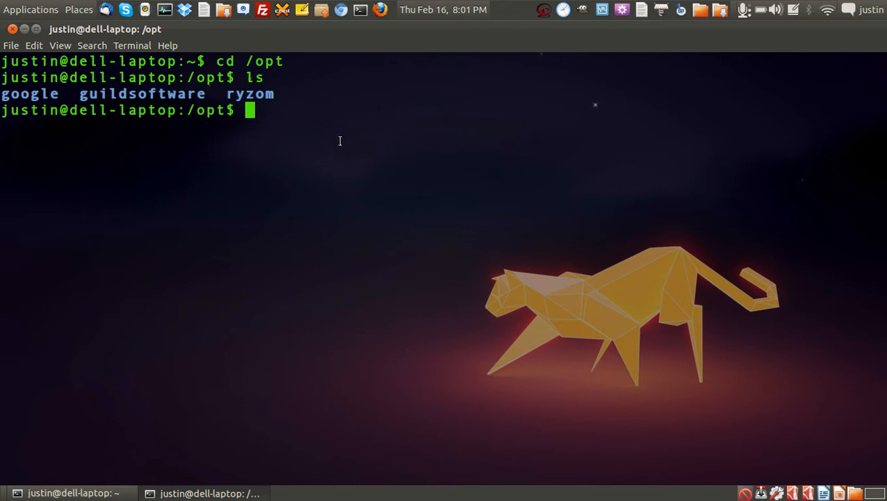
mouse_move(379, 159)
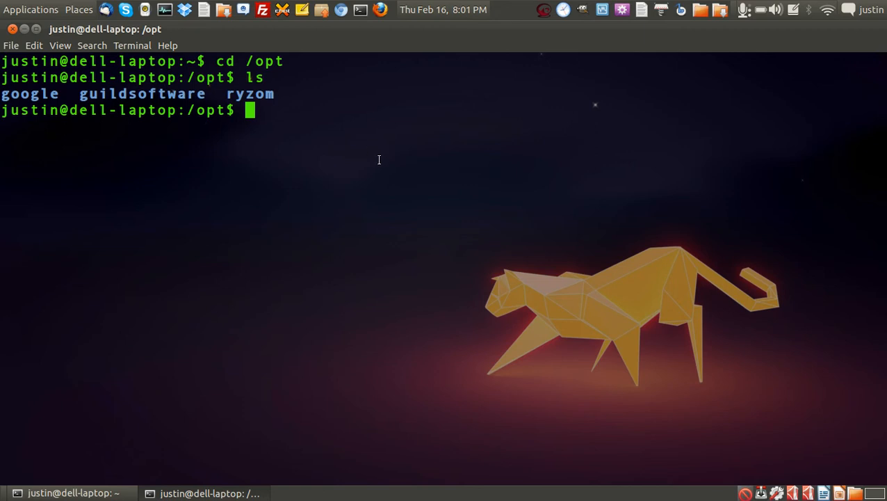